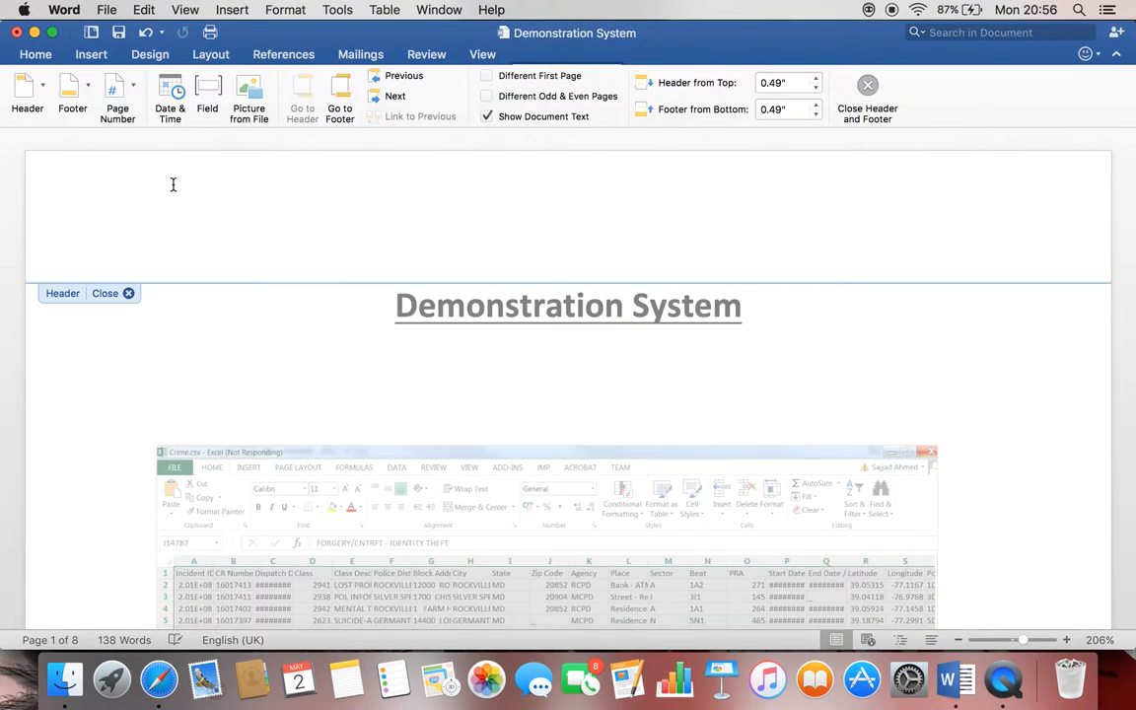
Step: Leave the empty header and return to the document body
left_click(104, 292)
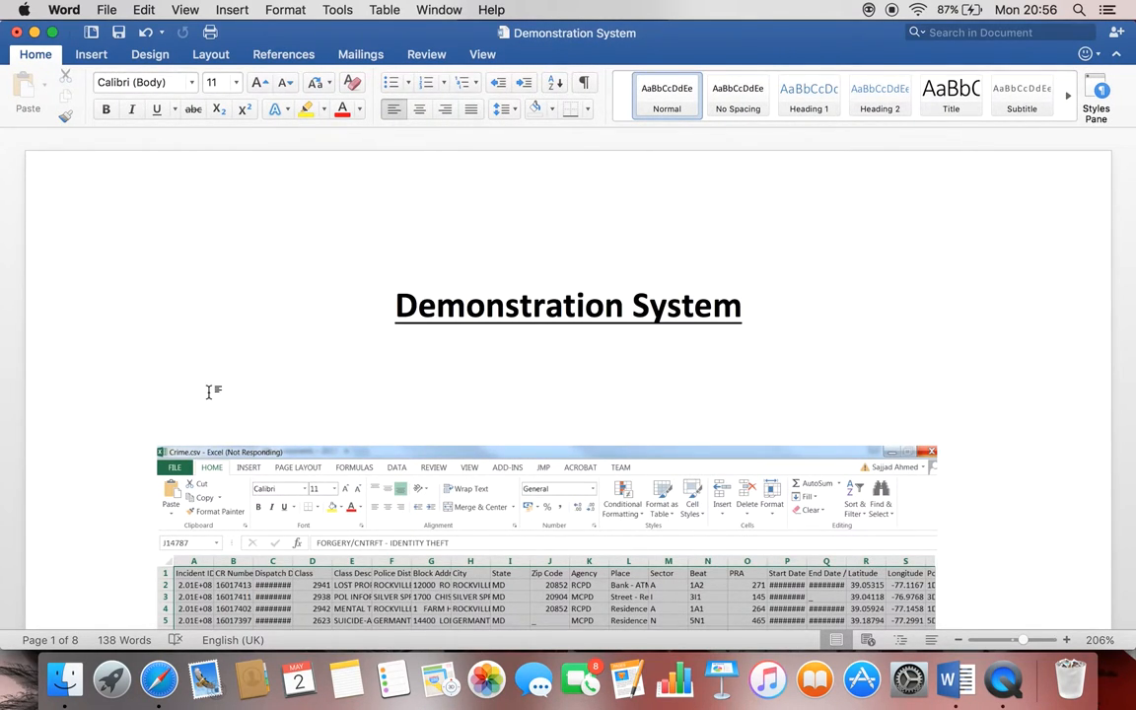
mouse_move(338, 639)
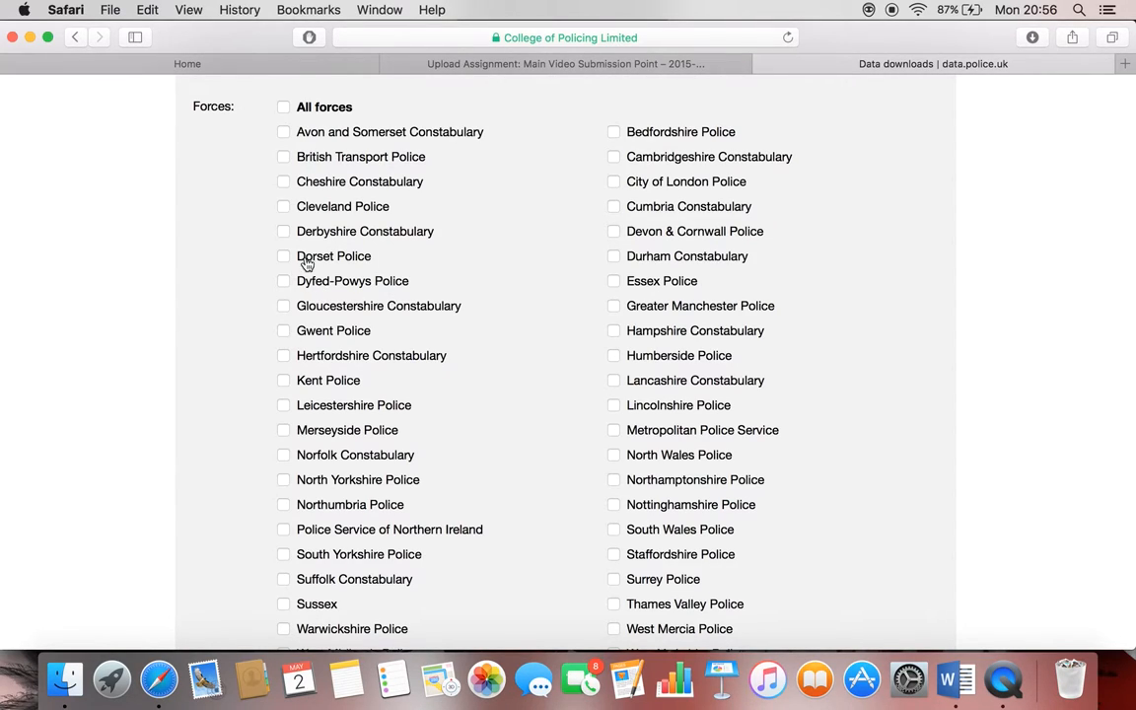
mouse_move(625, 324)
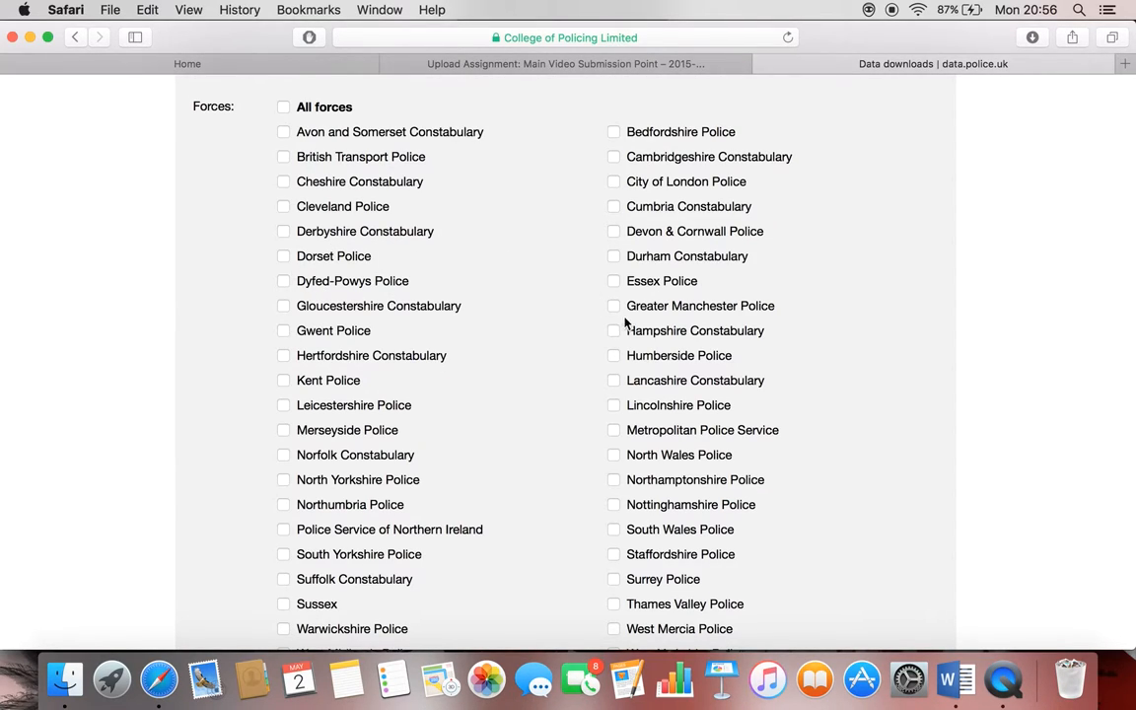
mouse_move(810, 441)
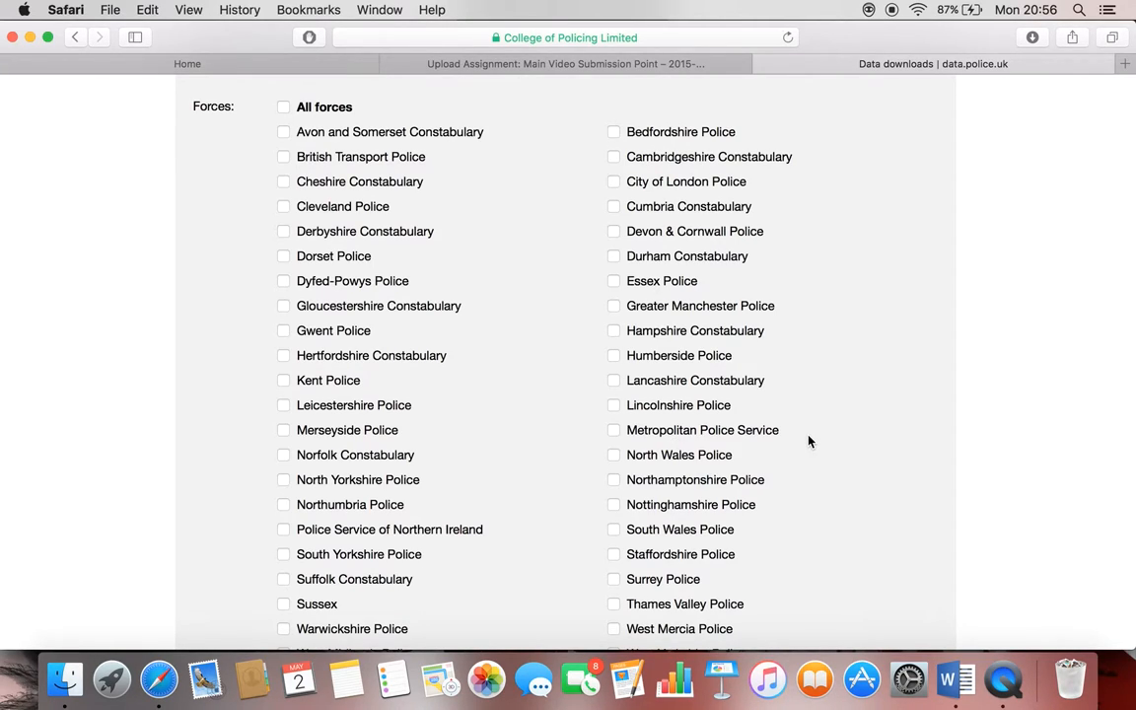
mouse_move(999, 697)
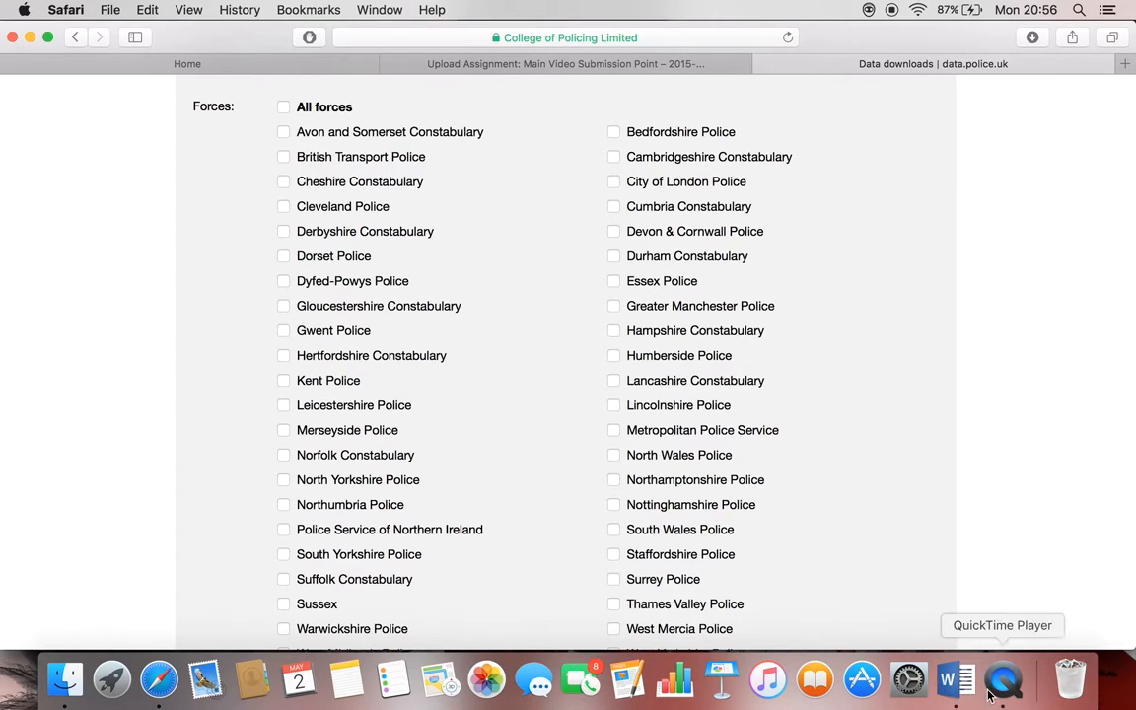
mouse_move(955, 698)
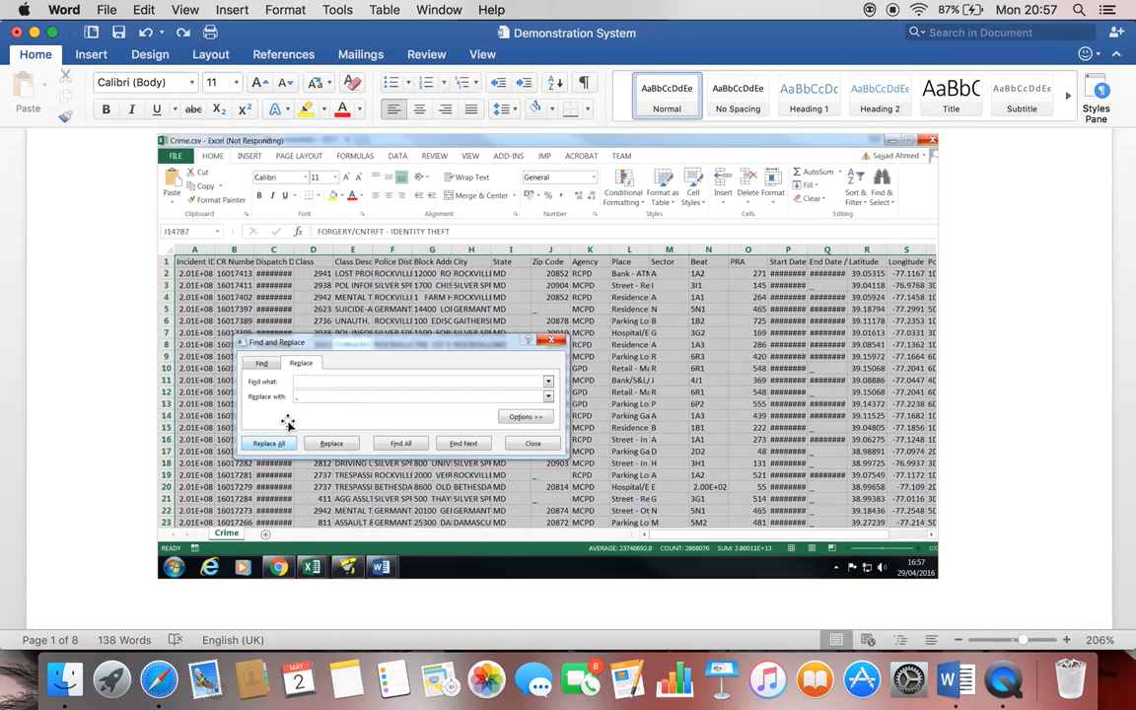
mouse_move(395, 403)
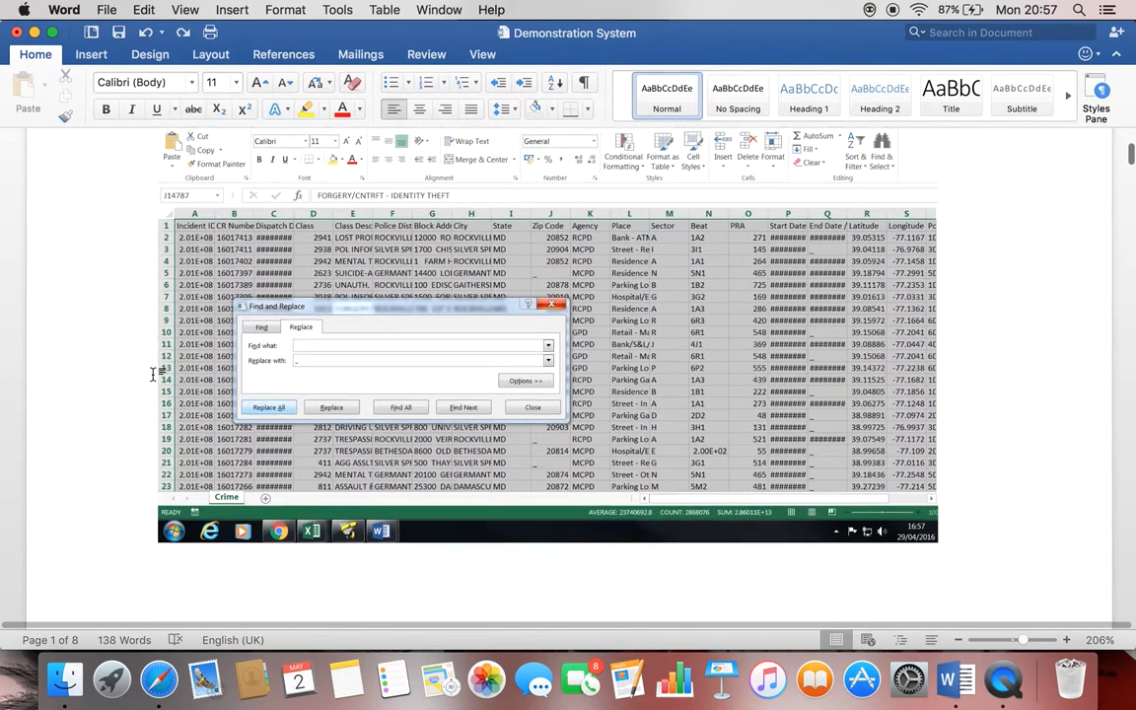
Step: Scroll past the Find and Replace screenshot to the SAS import paragraph
scroll("down", 3)
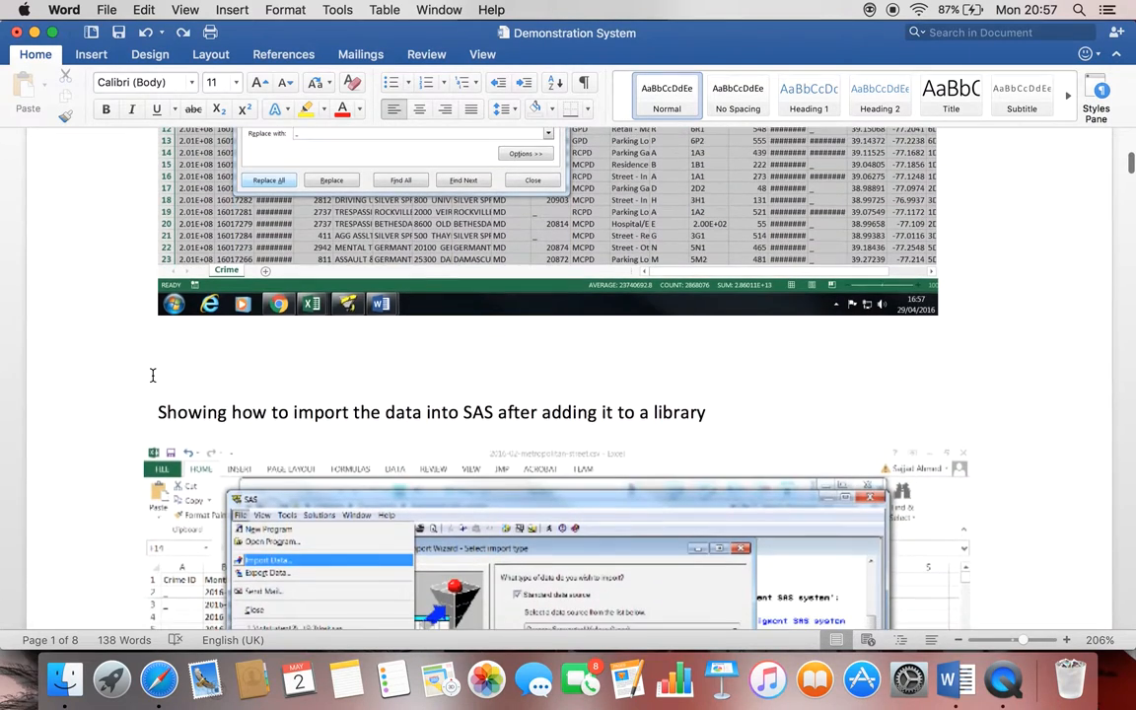
Step: Scroll down to the Import Wizard's open-file dialog screenshot on page 2
scroll("down", 3)
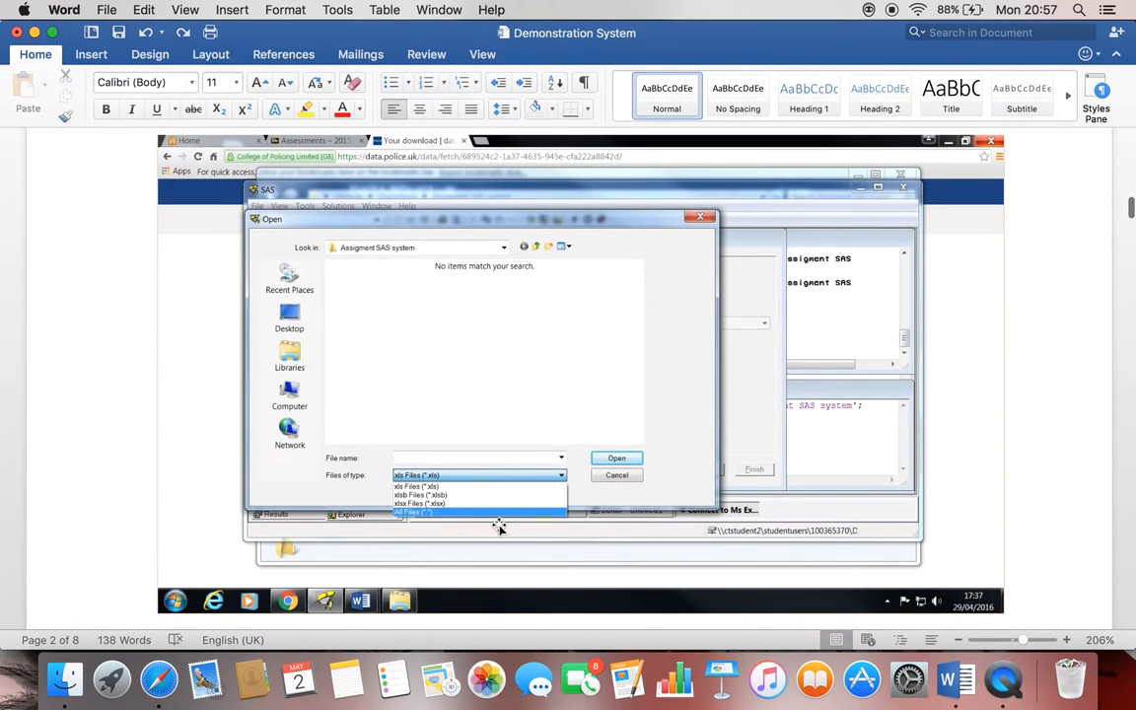
mouse_move(596, 431)
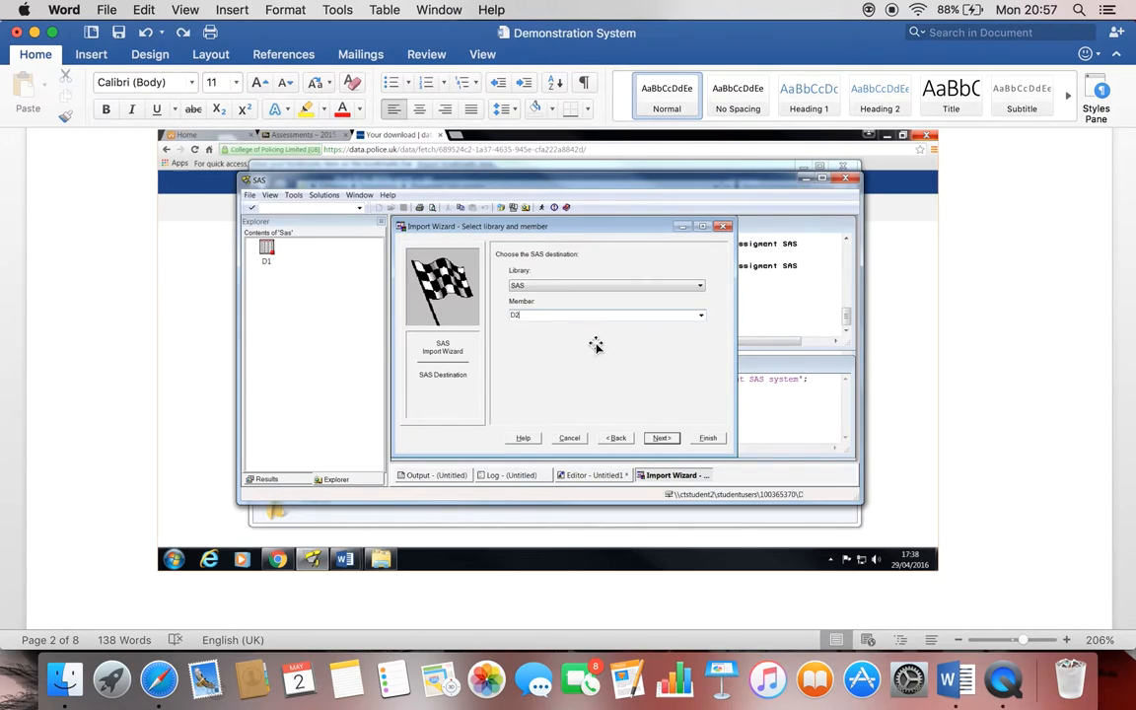
mouse_move(264, 289)
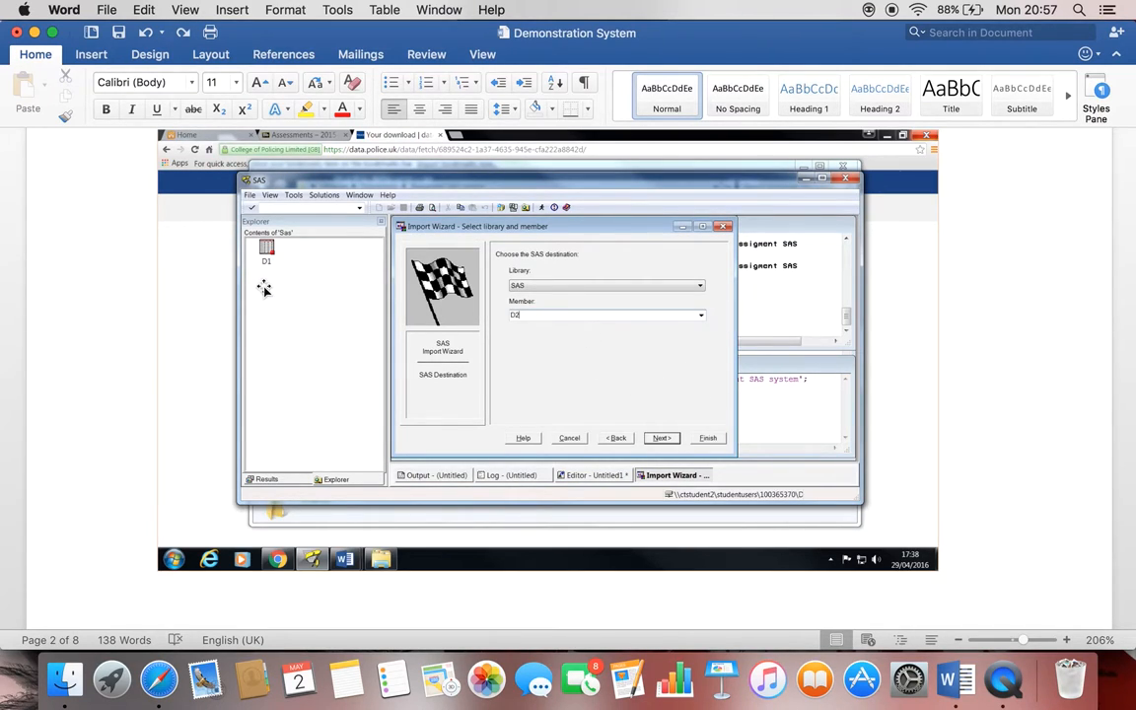
mouse_move(286, 276)
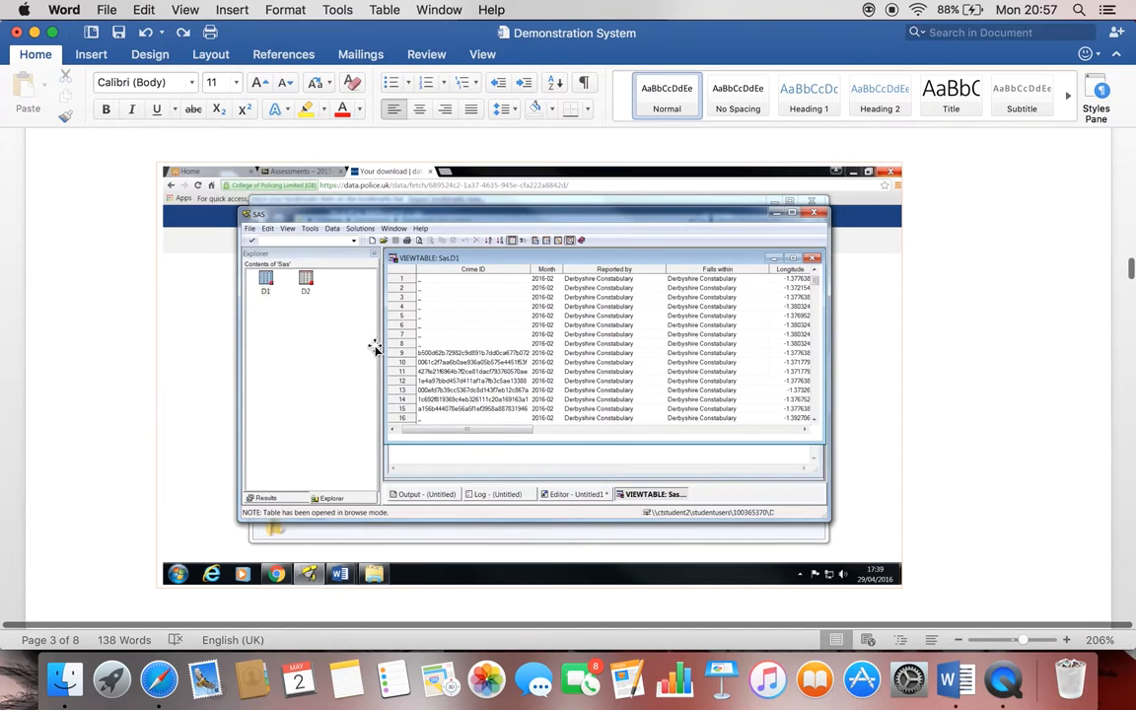
mouse_move(424, 297)
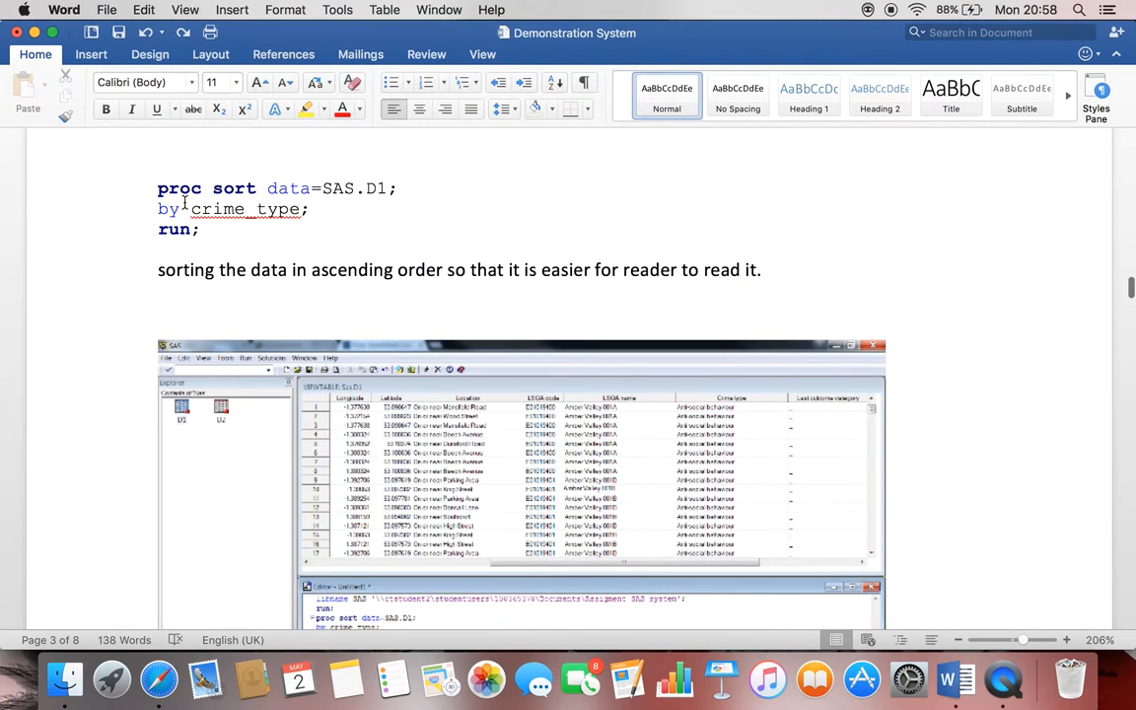
mouse_move(317, 180)
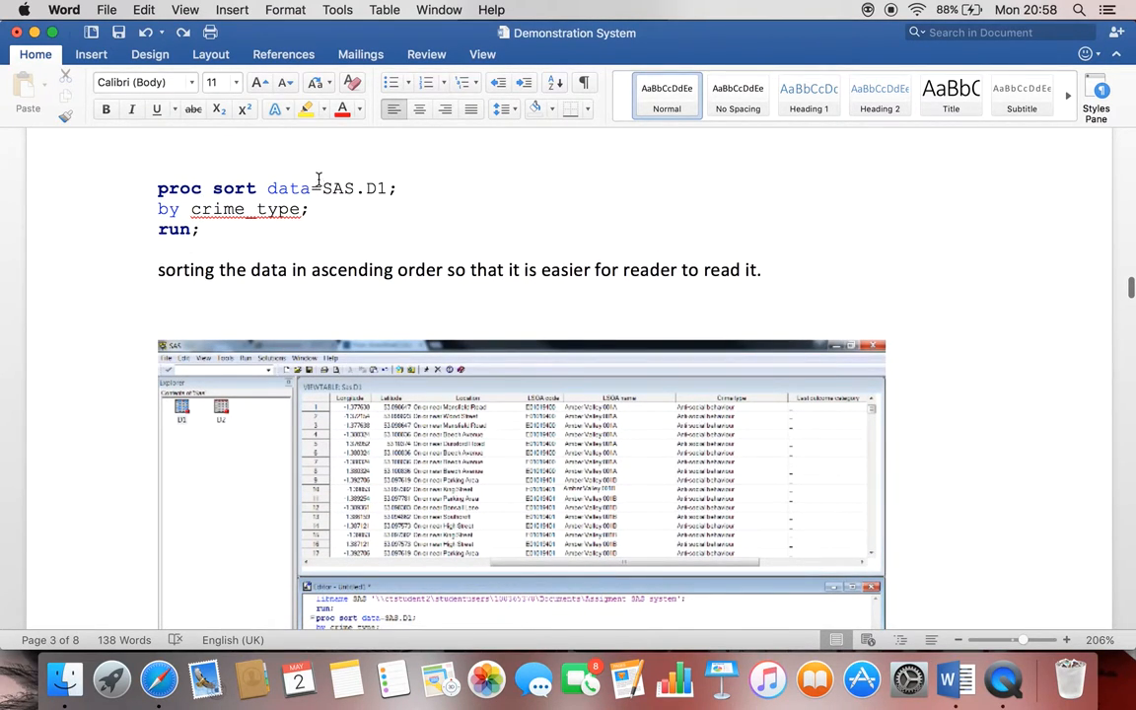
Step: Scroll past the D1 and D2 sort screenshots to the page 4 merge code
scroll("down", 3)
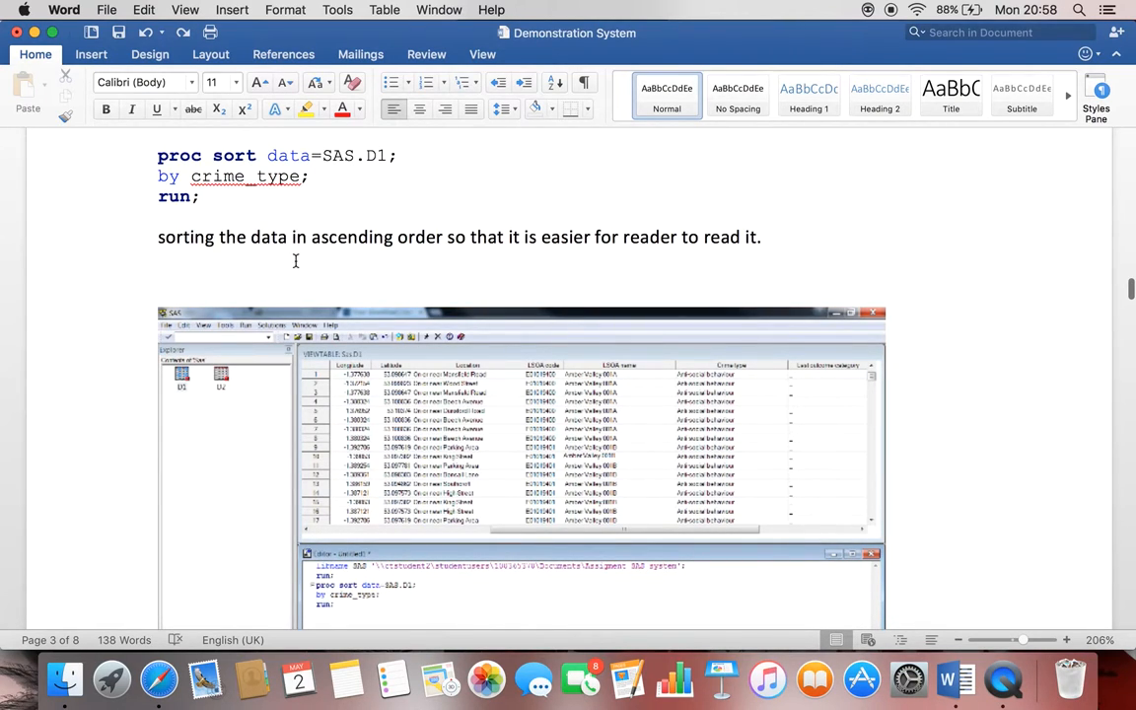
mouse_move(691, 375)
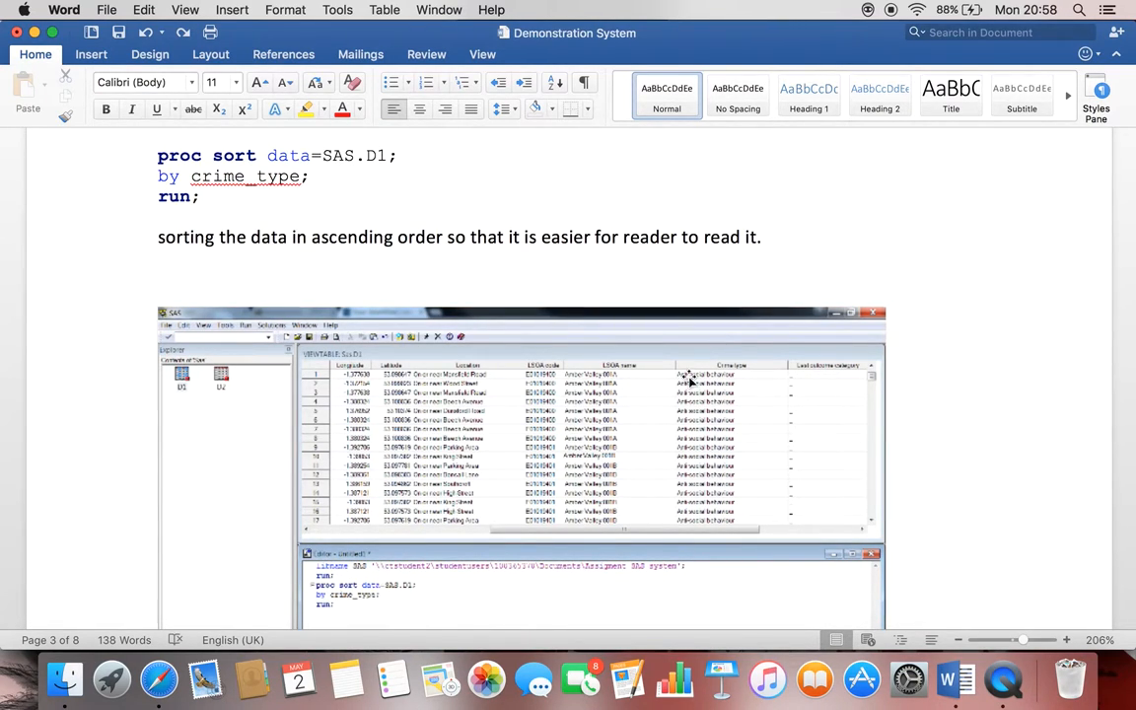
scroll("down", 3)
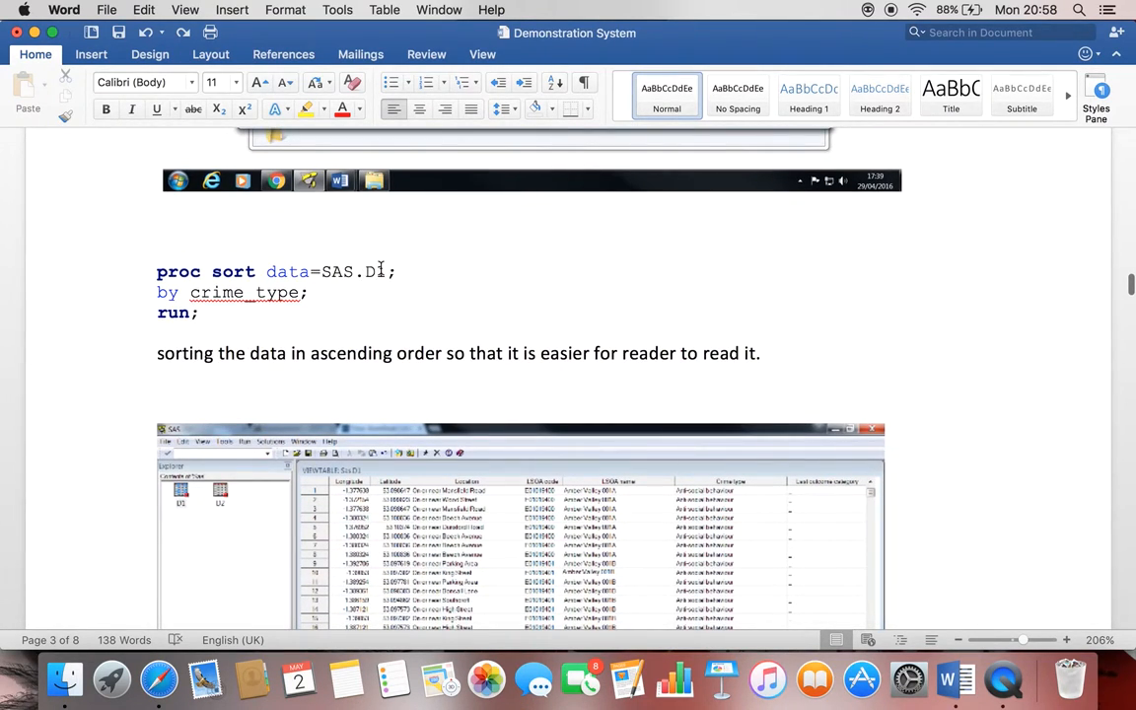
scroll("down", 3)
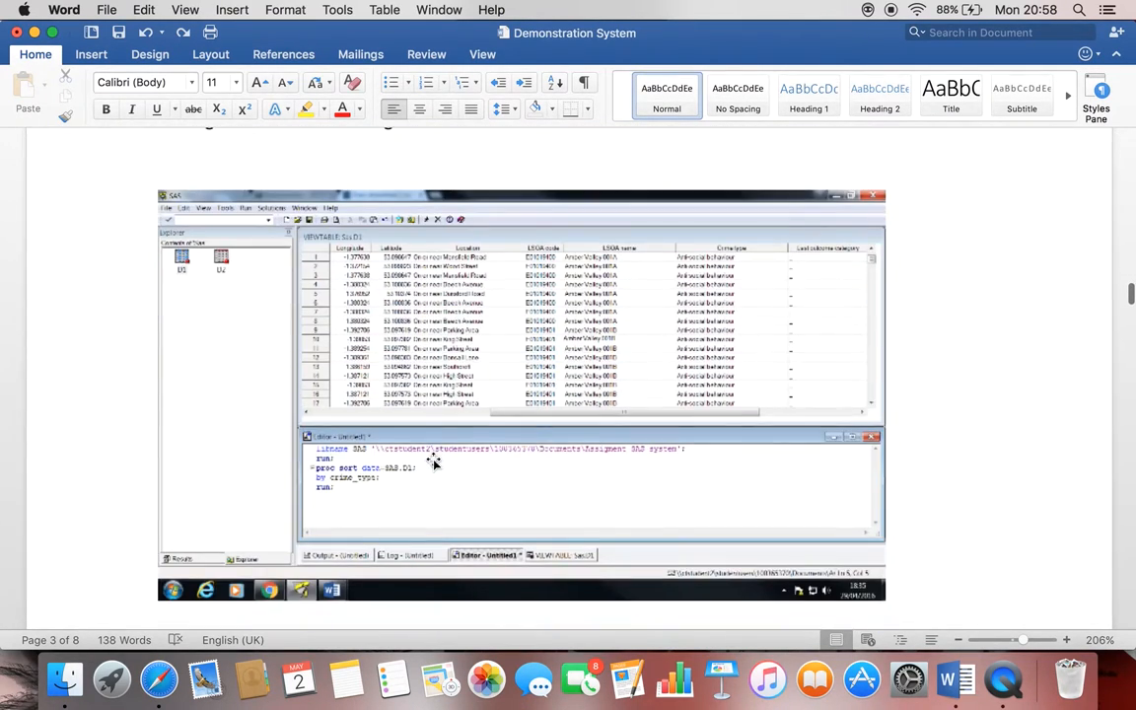
mouse_move(696, 338)
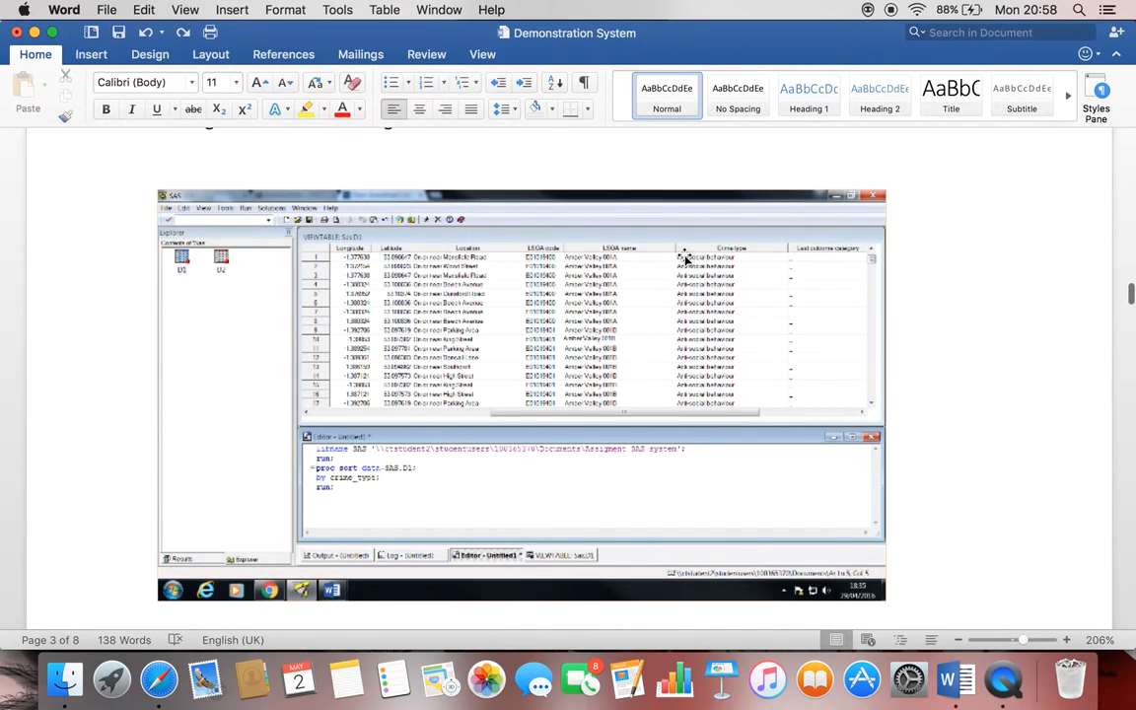
scroll("down", 3)
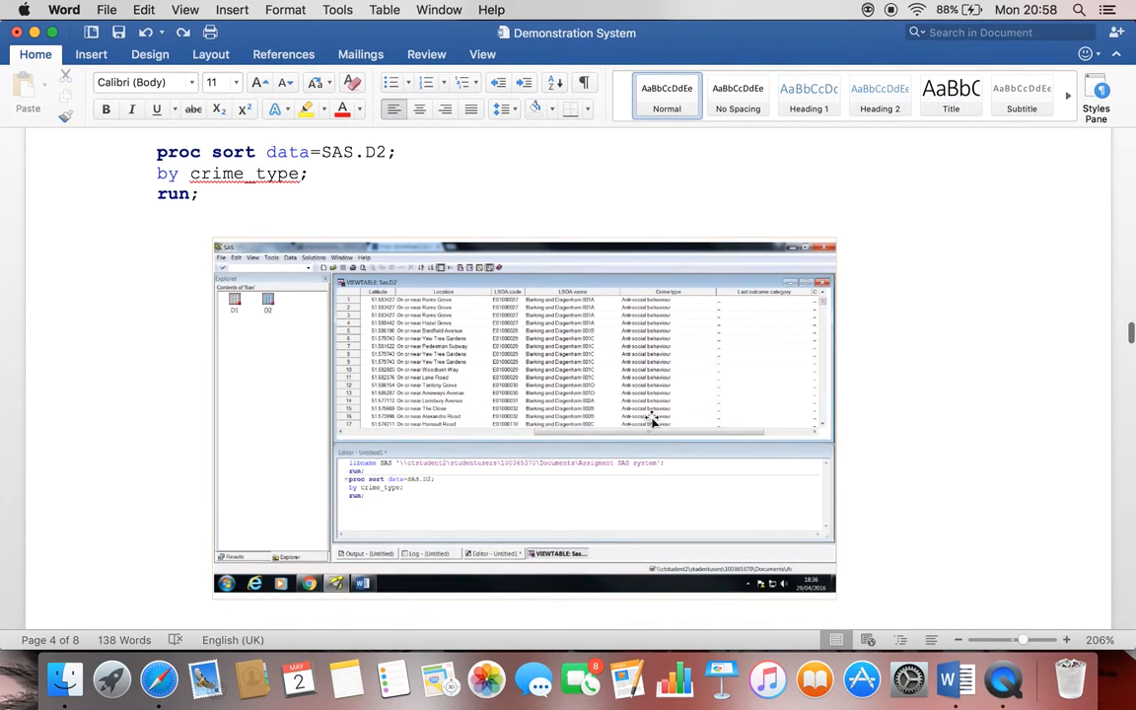
scroll("down", 3)
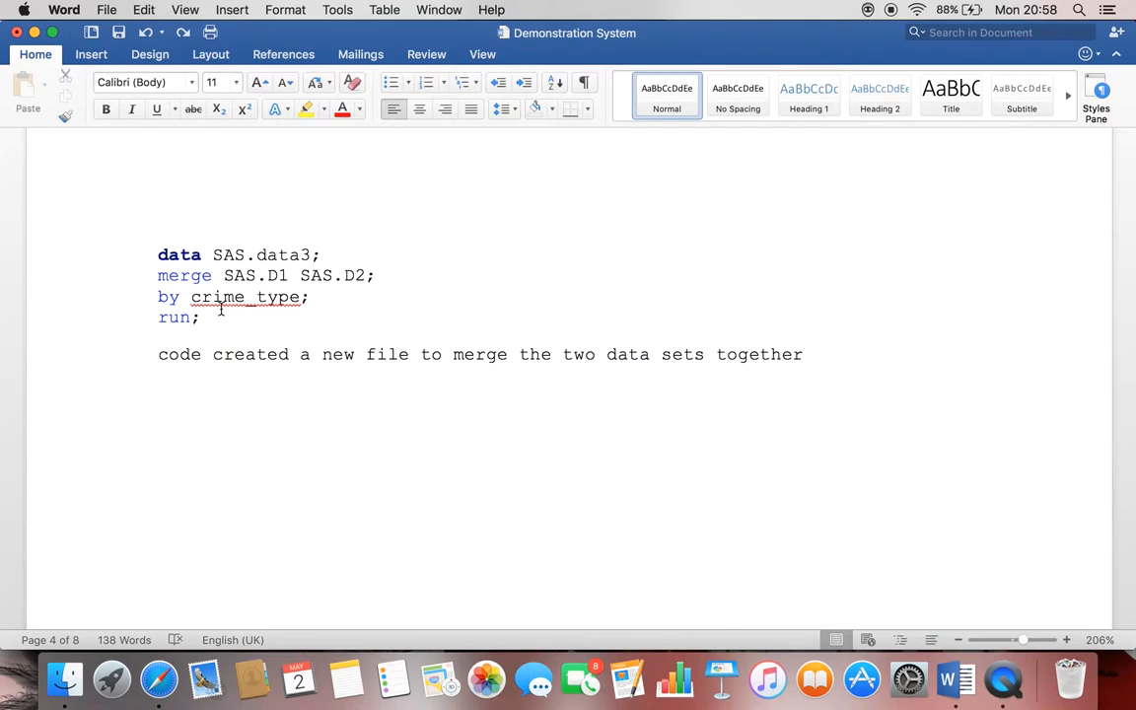
mouse_move(379, 285)
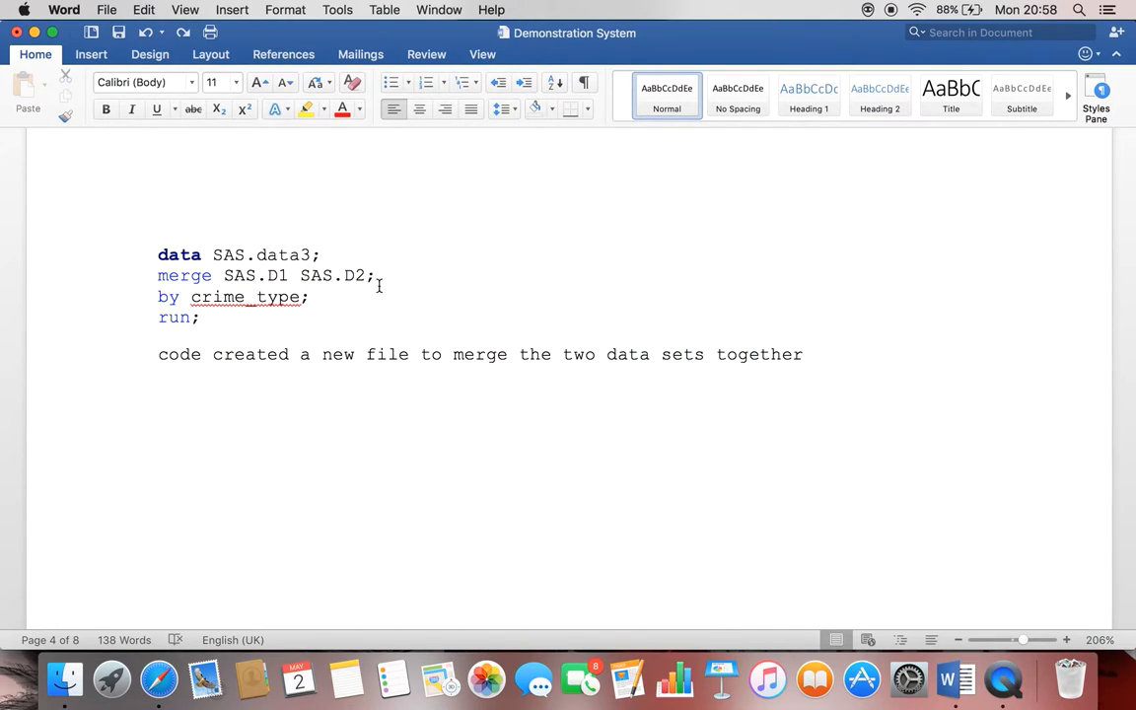
Step: Scroll through the SAS.data3 merge code and note to the merged table screenshot
scroll("down", 3)
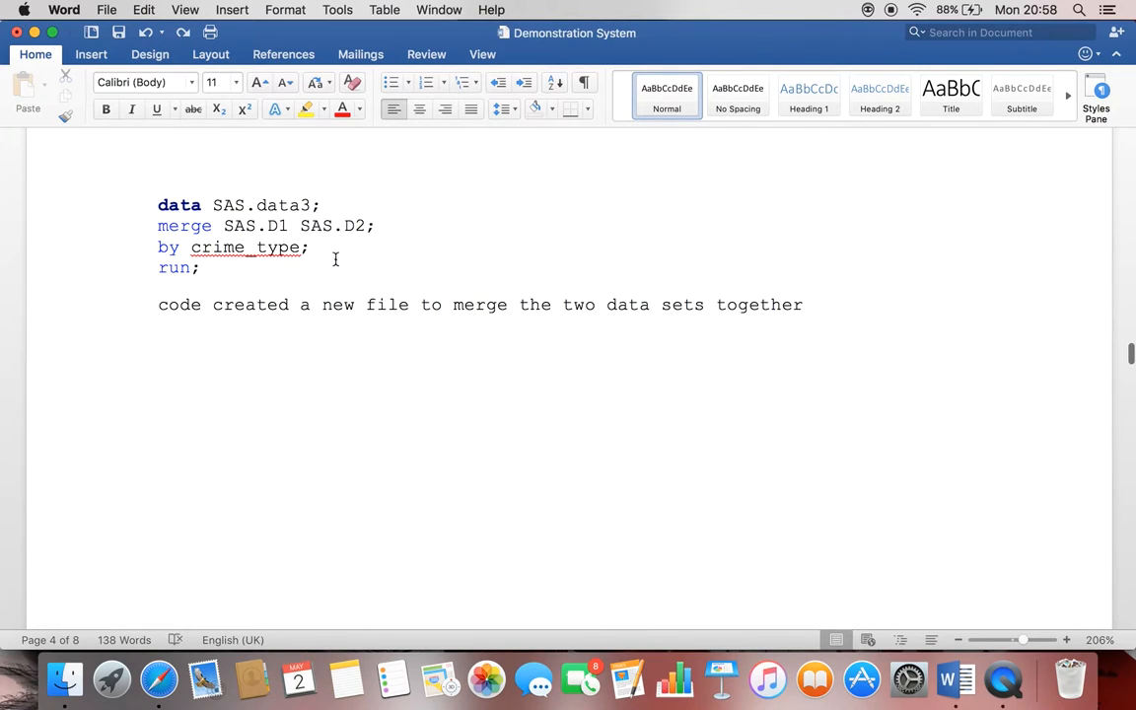
scroll("down", 3)
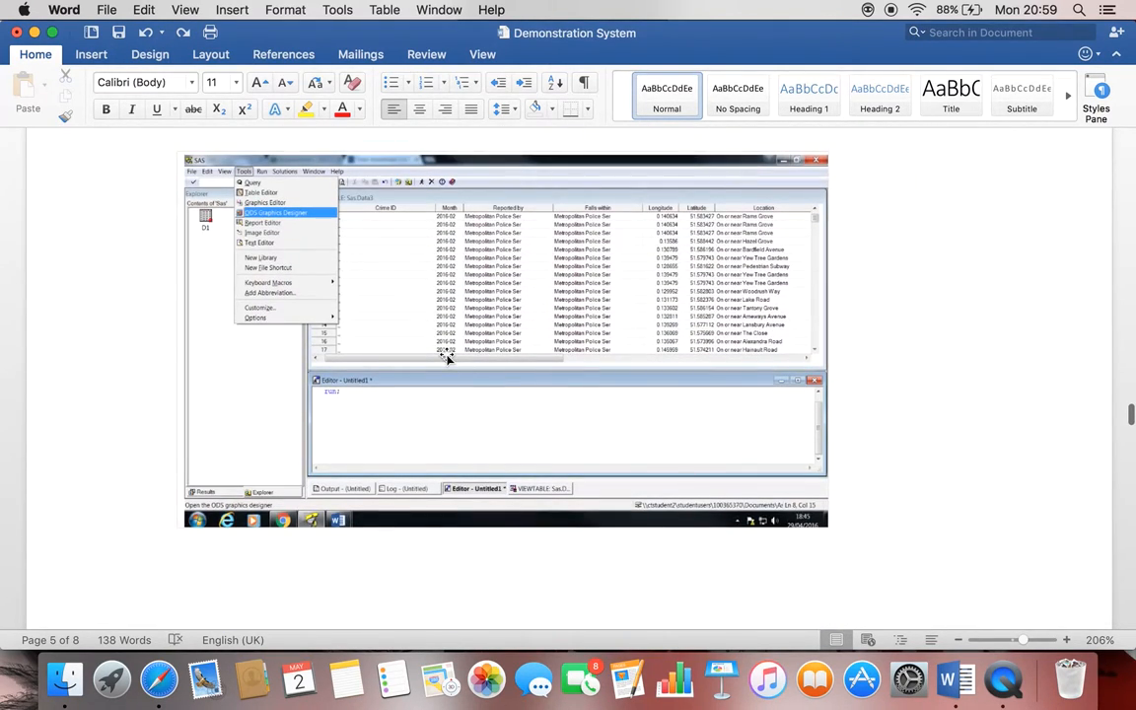
mouse_move(198, 393)
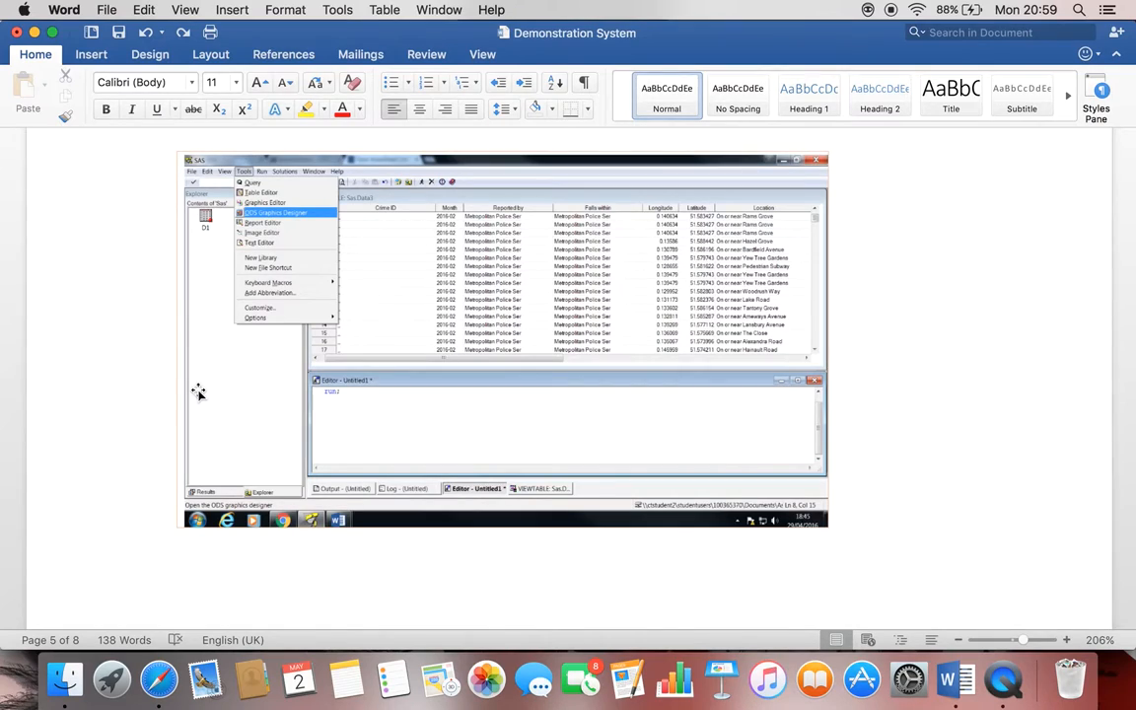
mouse_move(197, 364)
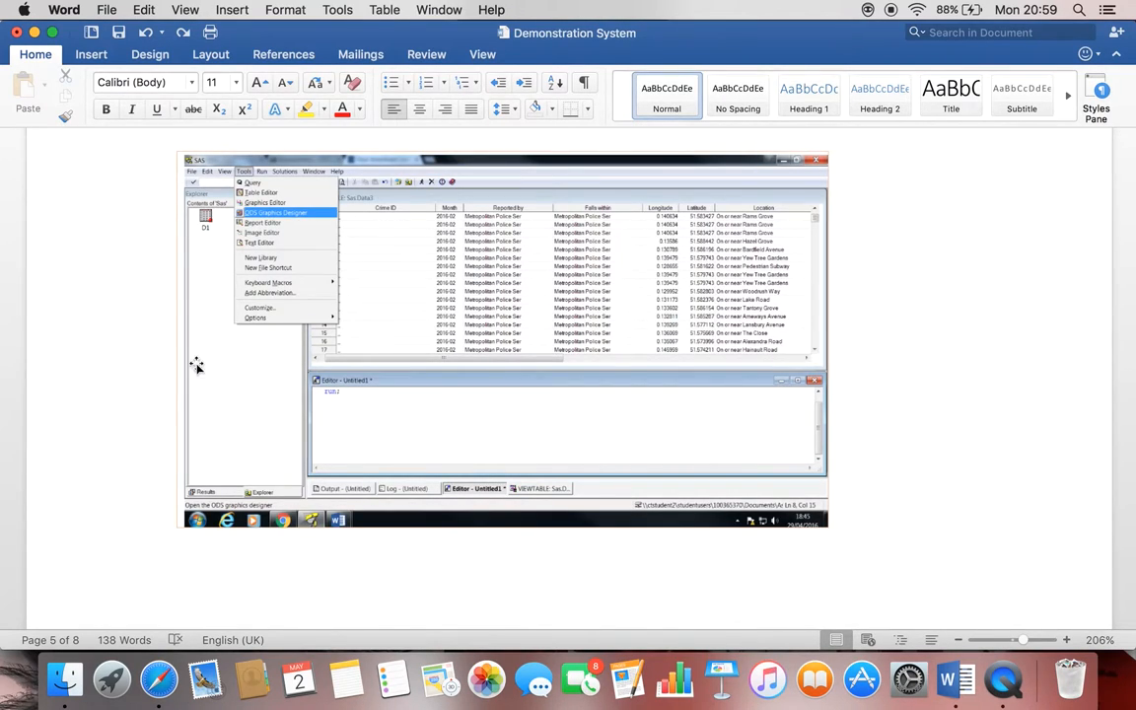
mouse_move(326, 223)
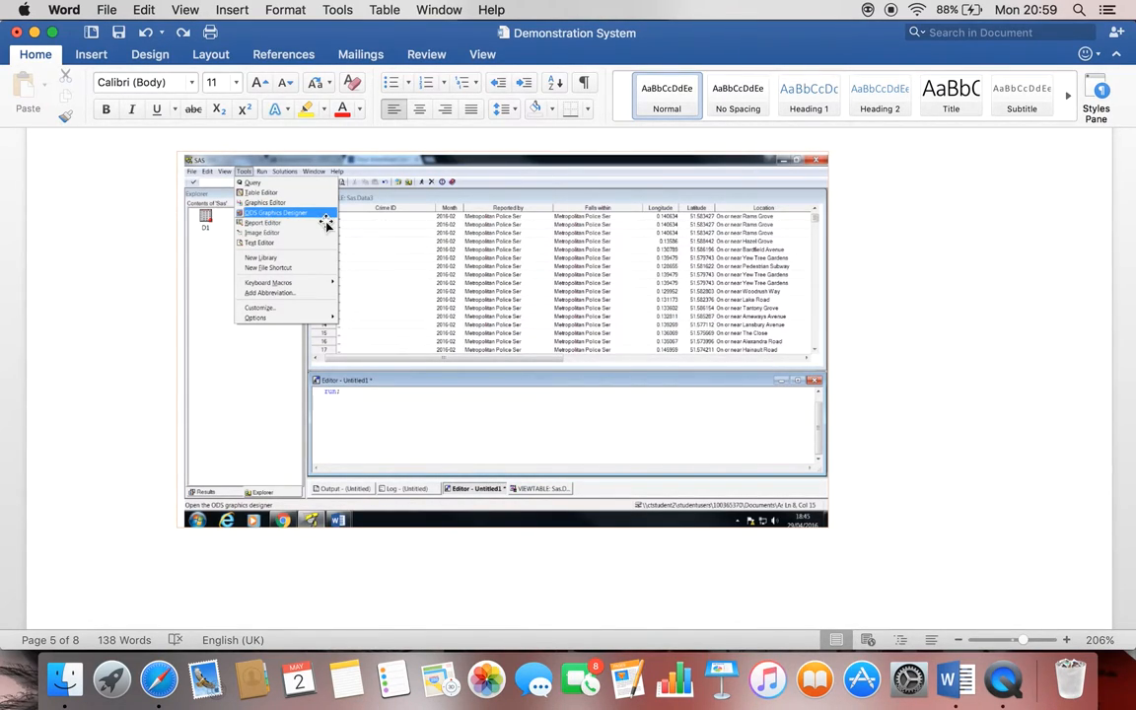
Step: Scroll to the page 6 ODS Graphics Designer crime type bar chart
left_click(280, 212)
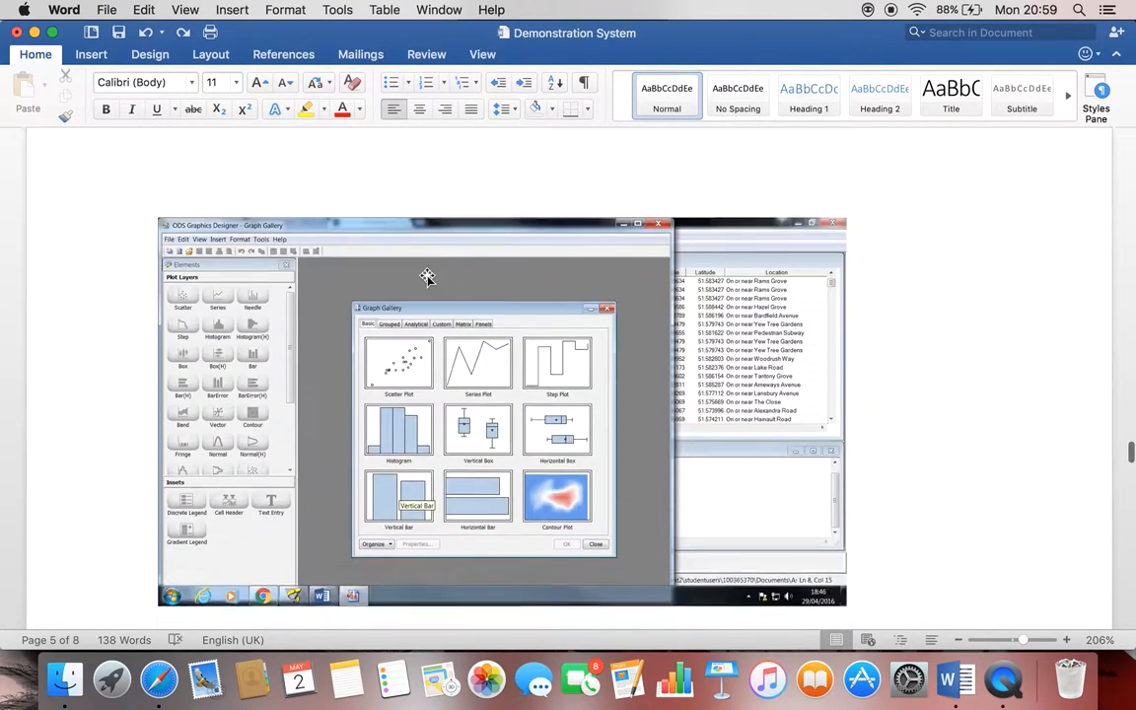
scroll("down", 3)
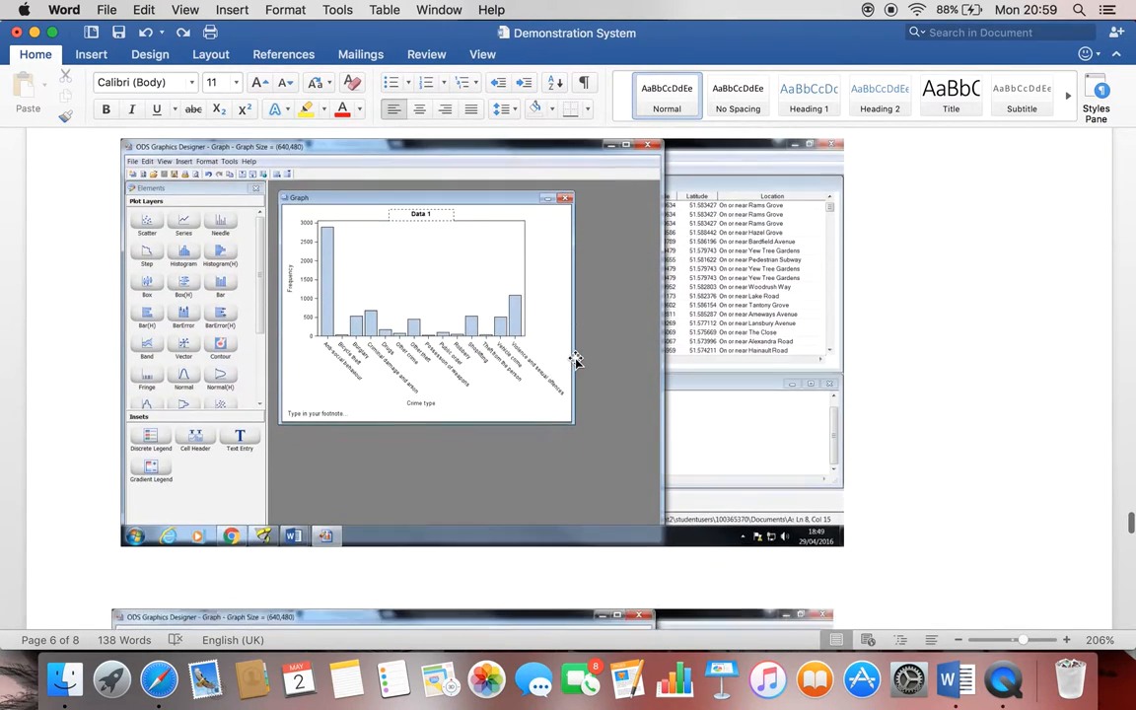
Step: Scroll through the remaining bar charts to the Conclusions heading on page 8
scroll("down", 3)
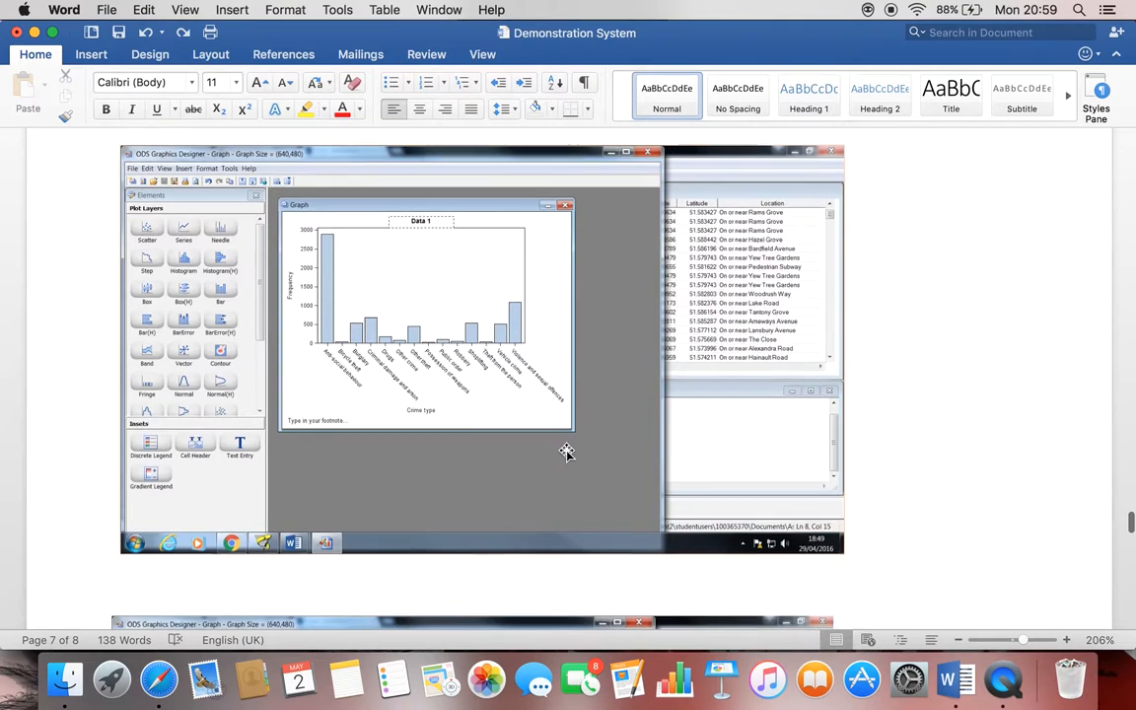
scroll("down", 3)
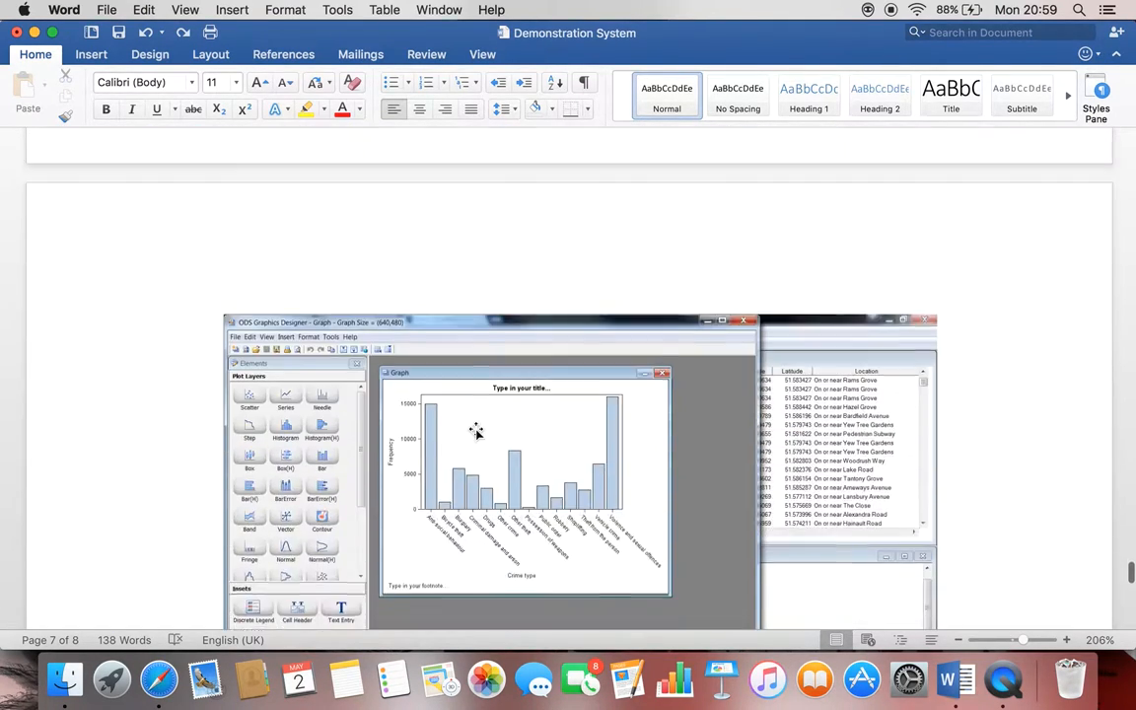
scroll("down", 3)
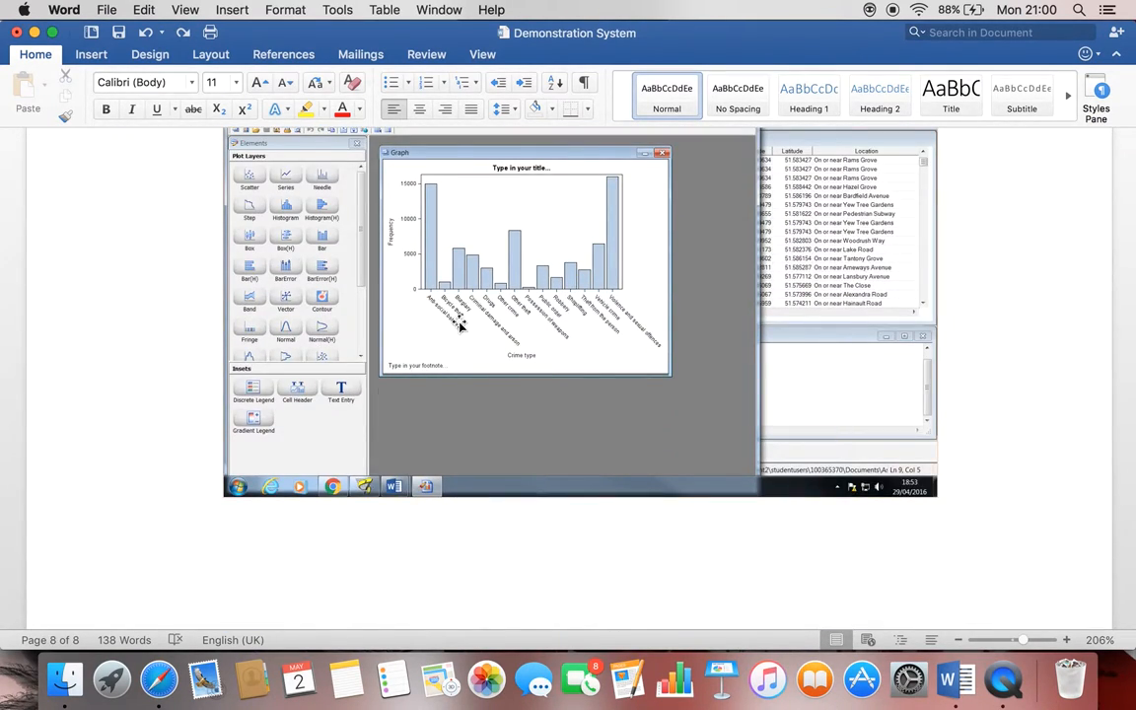
mouse_move(535, 330)
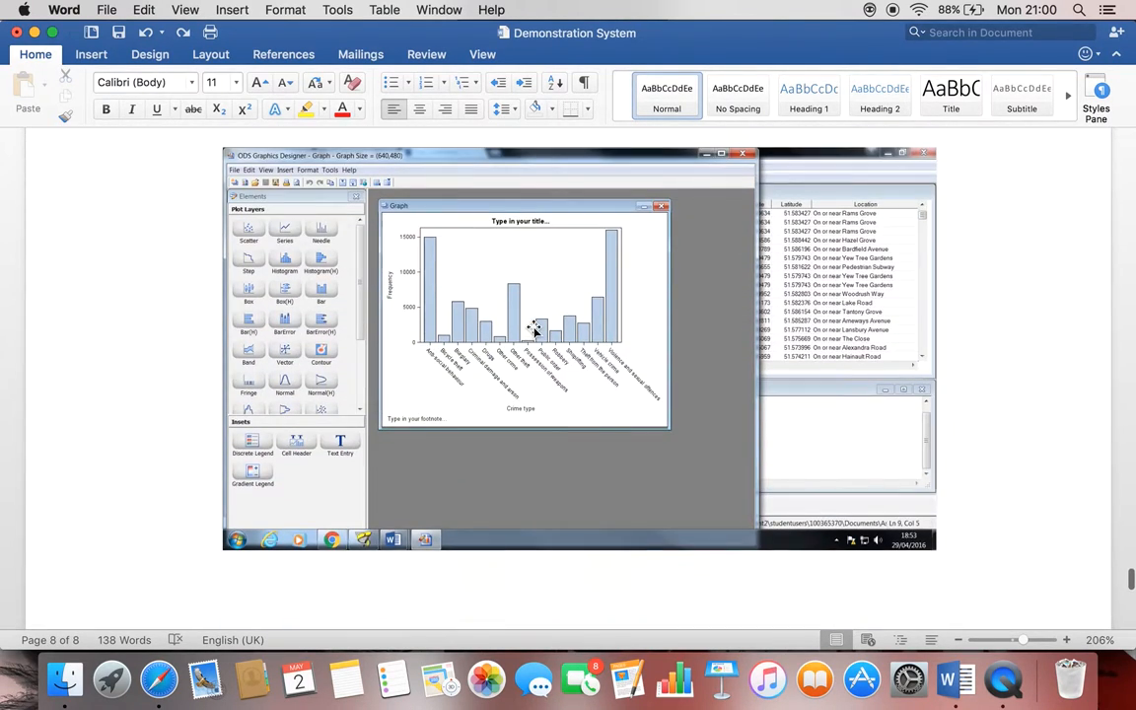
scroll("down", 3)
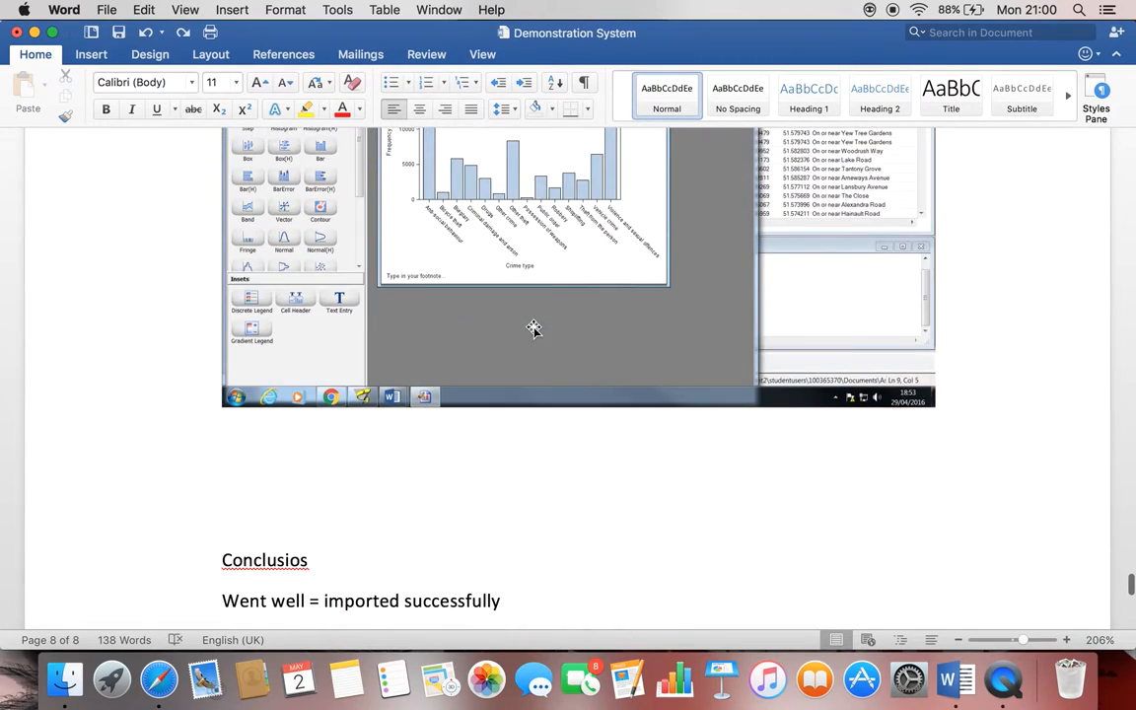